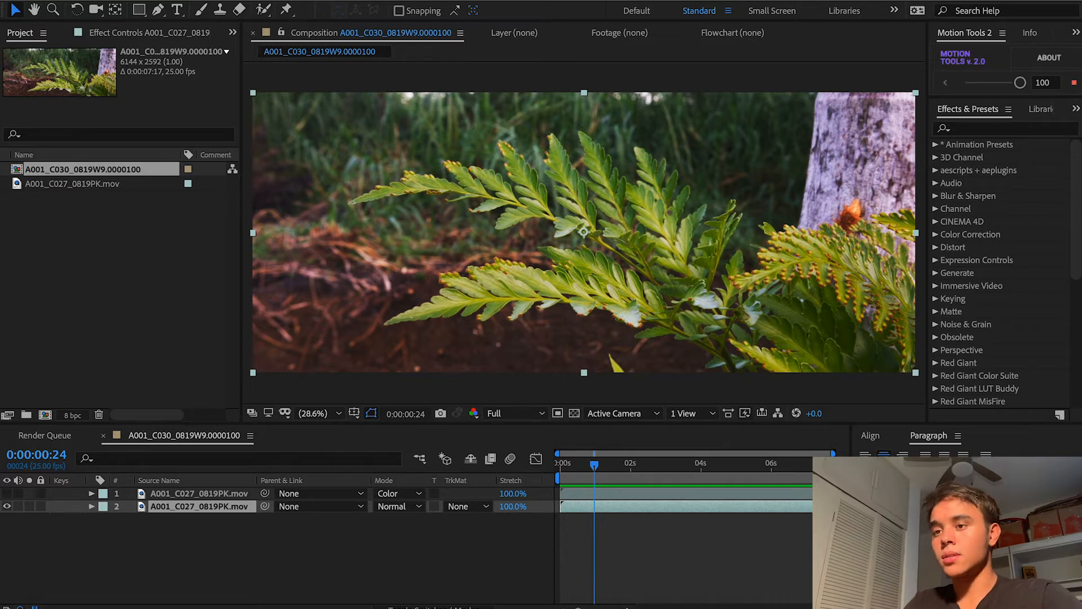
mouse_move(109, 314)
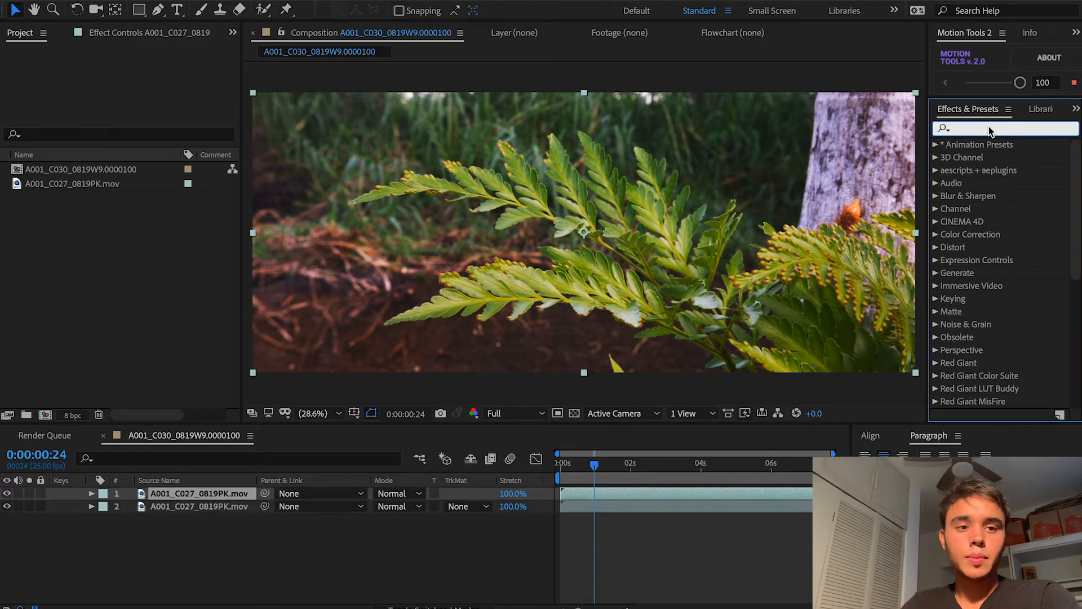
Step: Apply the Invert effect to the top fern layer and set its blend mode to Color
type("invert")
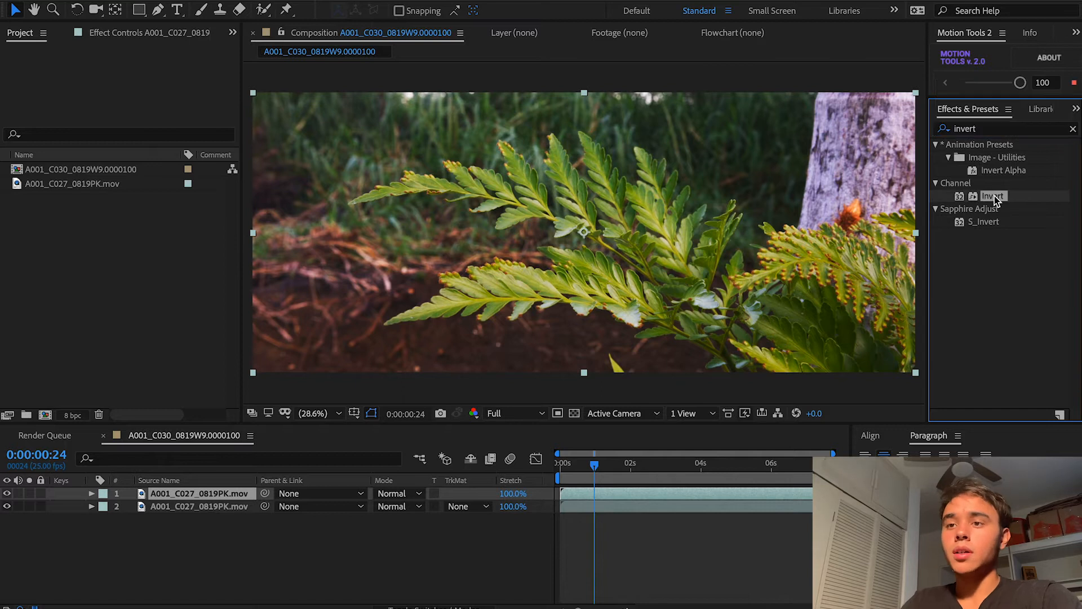
double_click(992, 196)
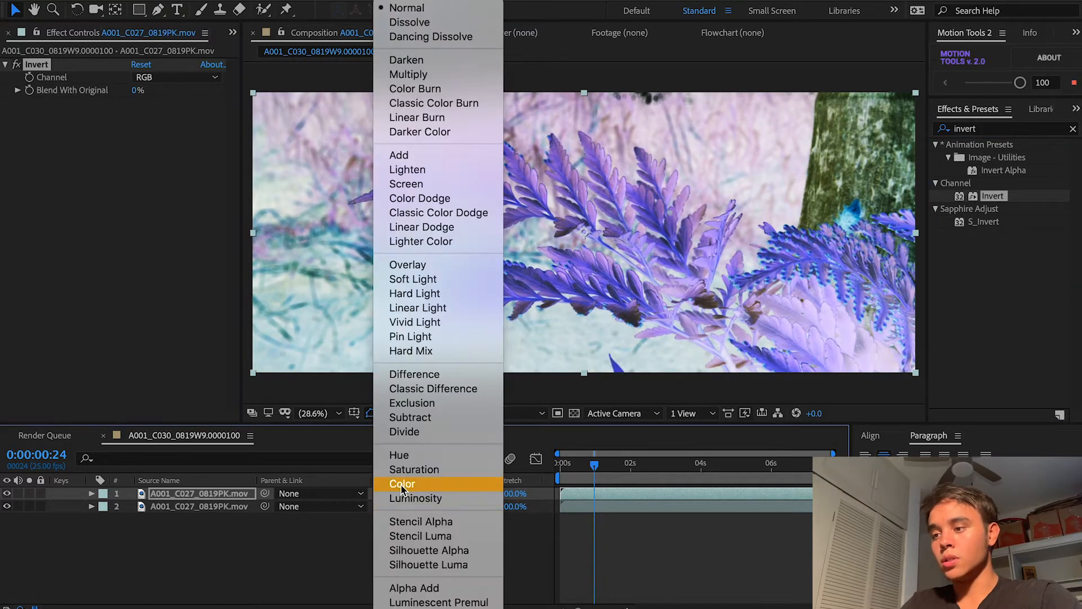
left_click(401, 483)
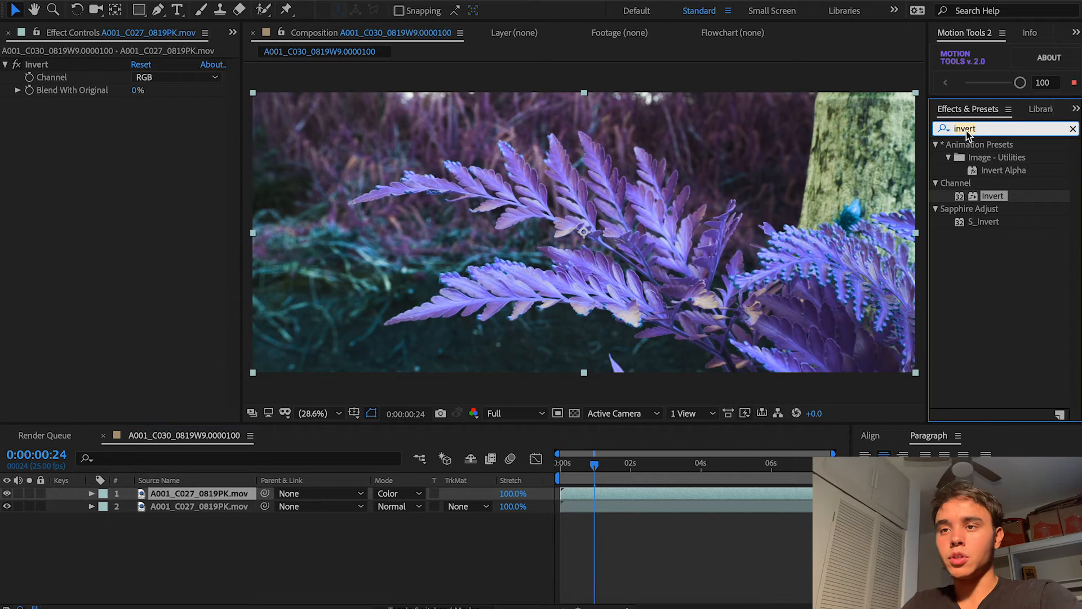
Step: Add Channel Mixer swapping red and blue: Red-Red 0, Red-Blue 100, Blue-Red 100, Blue-Blue 0
type("channel mix")
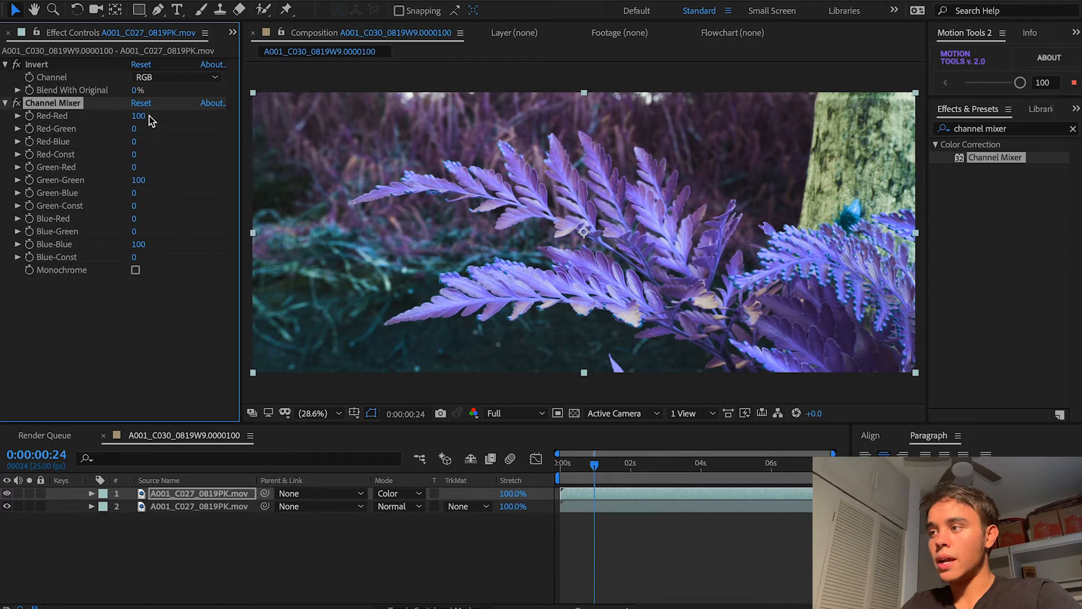
double_click(139, 116)
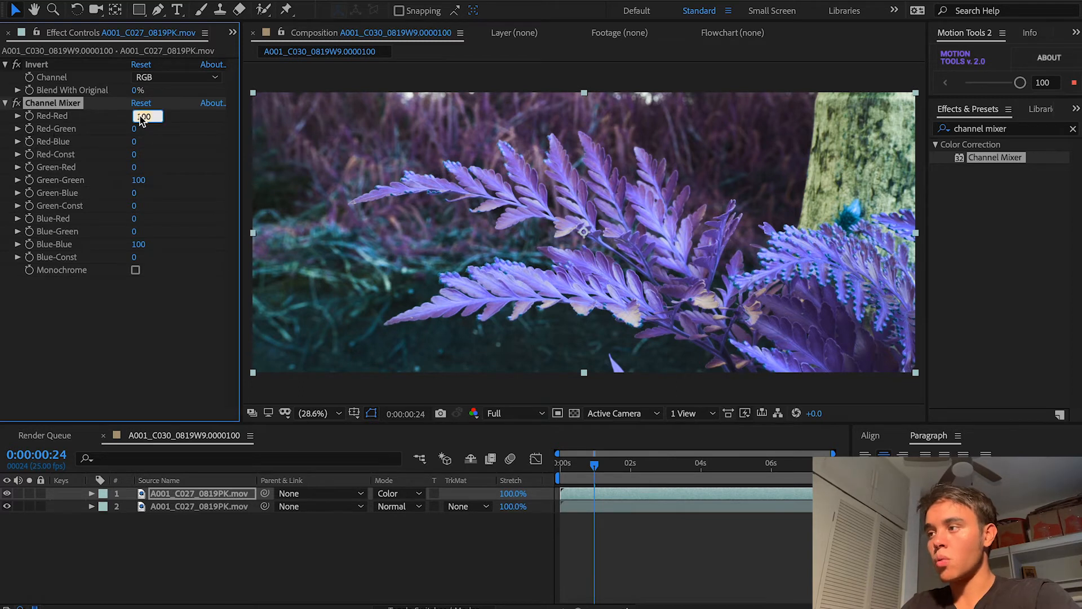
type("100")
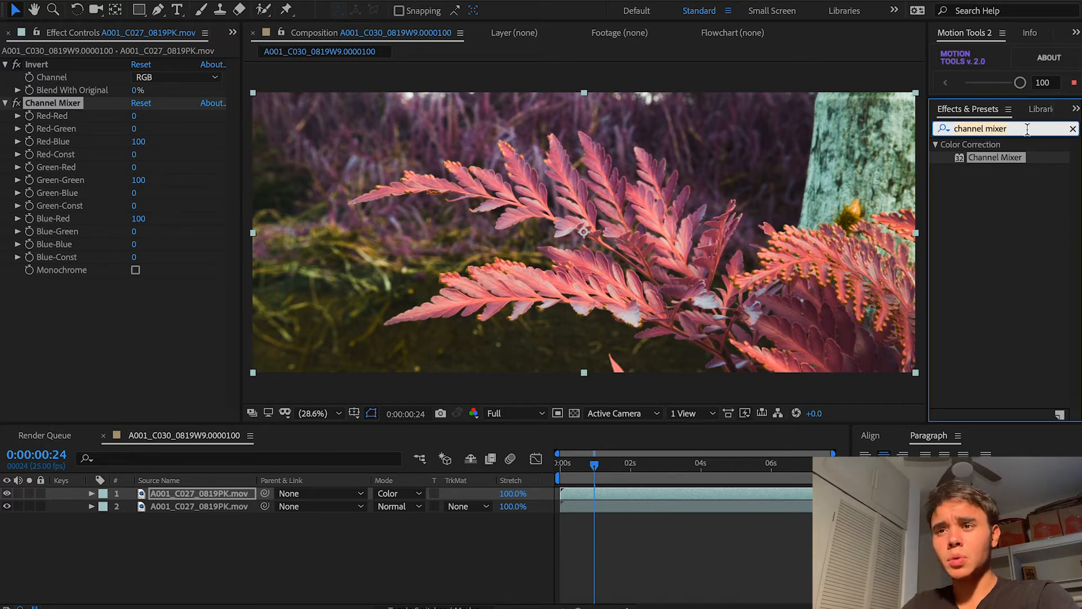
Step: Add Hue/Saturation to the top layer and scrub the master hue to preview colour looks
type("hue/")
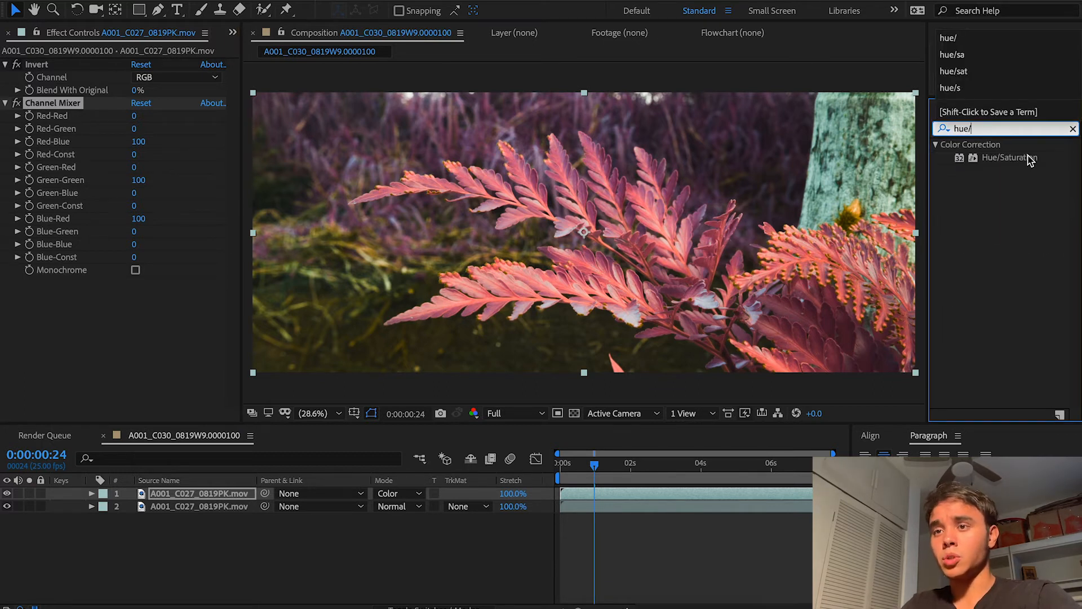
double_click(1010, 157)
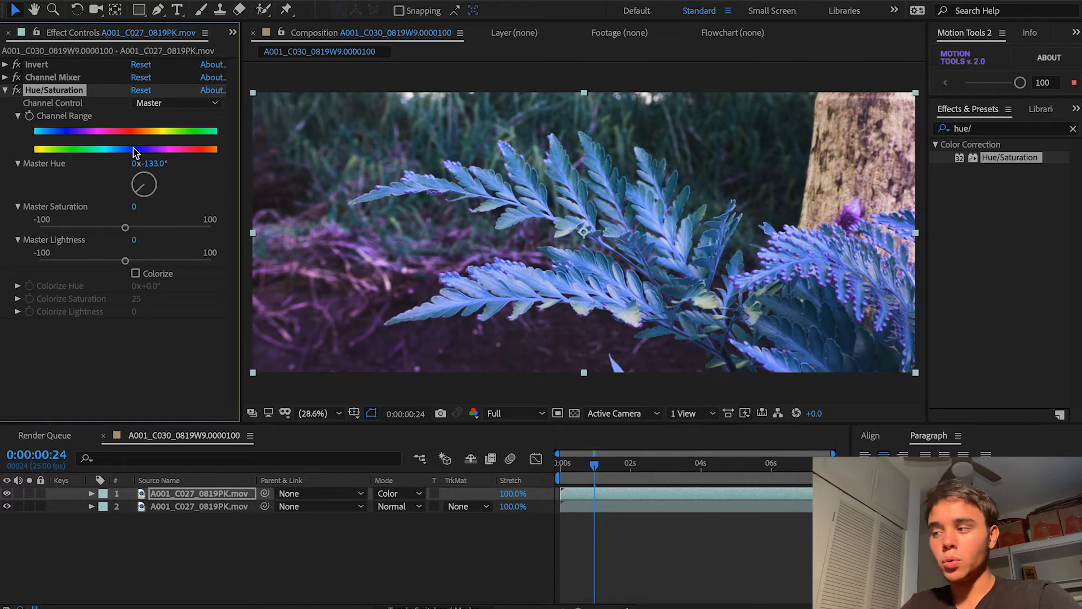
left_click_drag(143, 183, 152, 172)
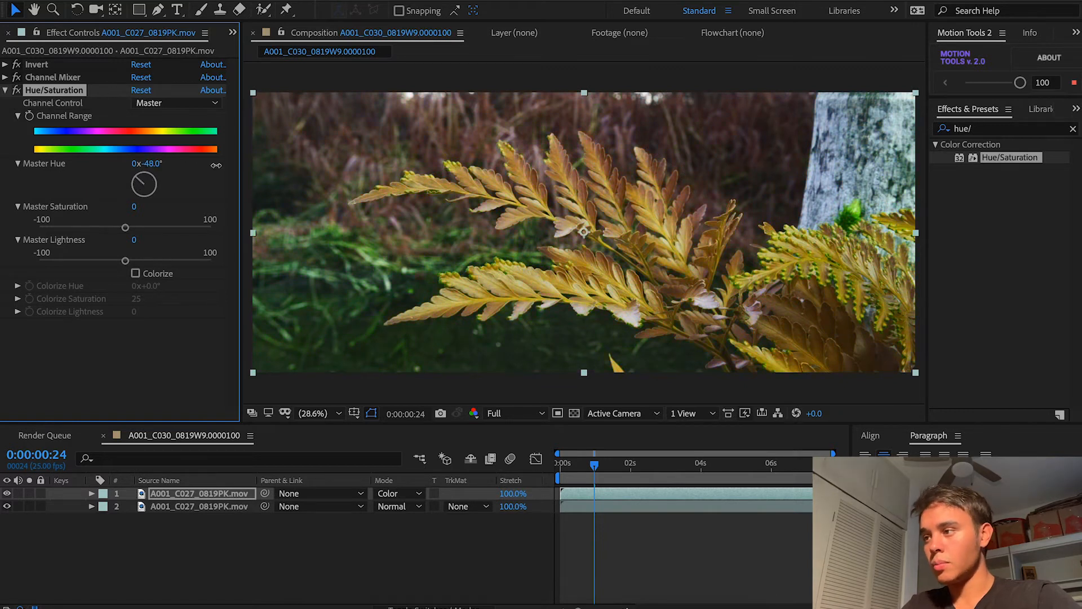
left_click_drag(143, 183, 146, 176)
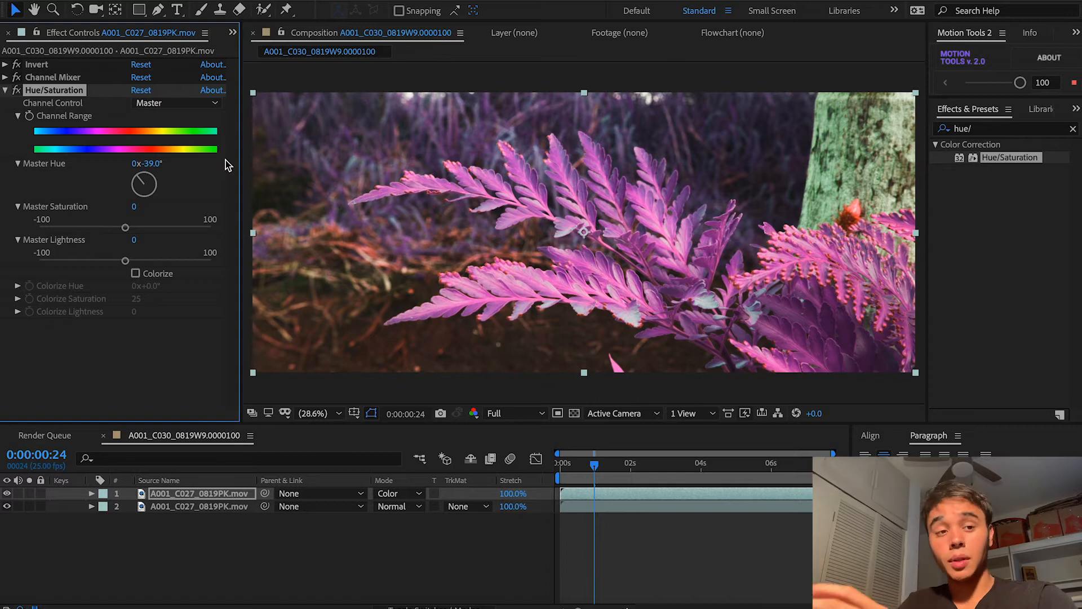
mouse_move(137, 162)
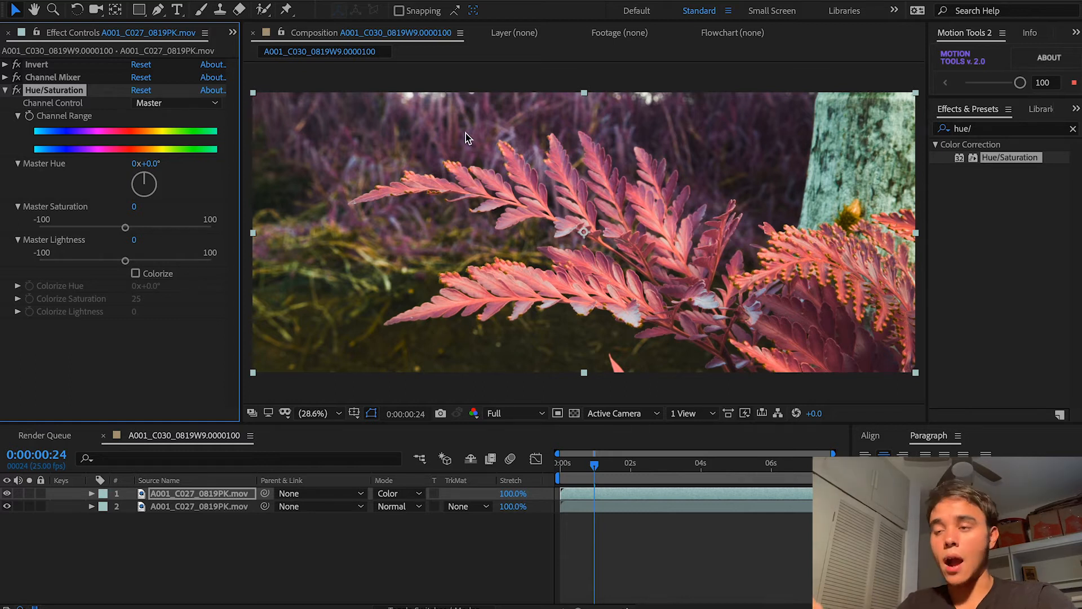
mouse_move(890, 127)
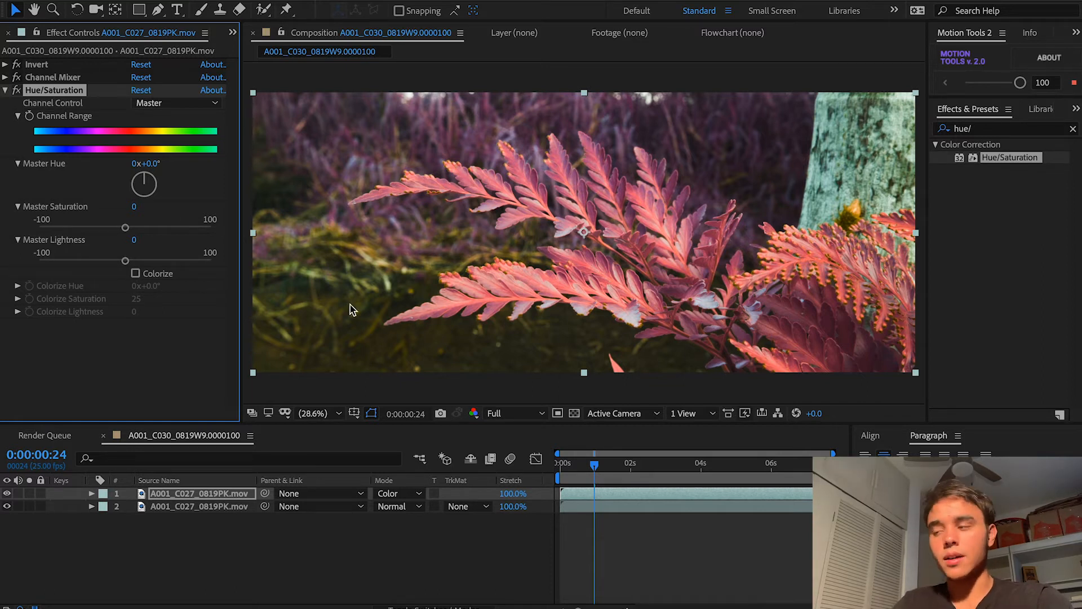
Step: Shift the Yellows hue negative to about -26 in Hue/Saturation
left_click(176, 103)
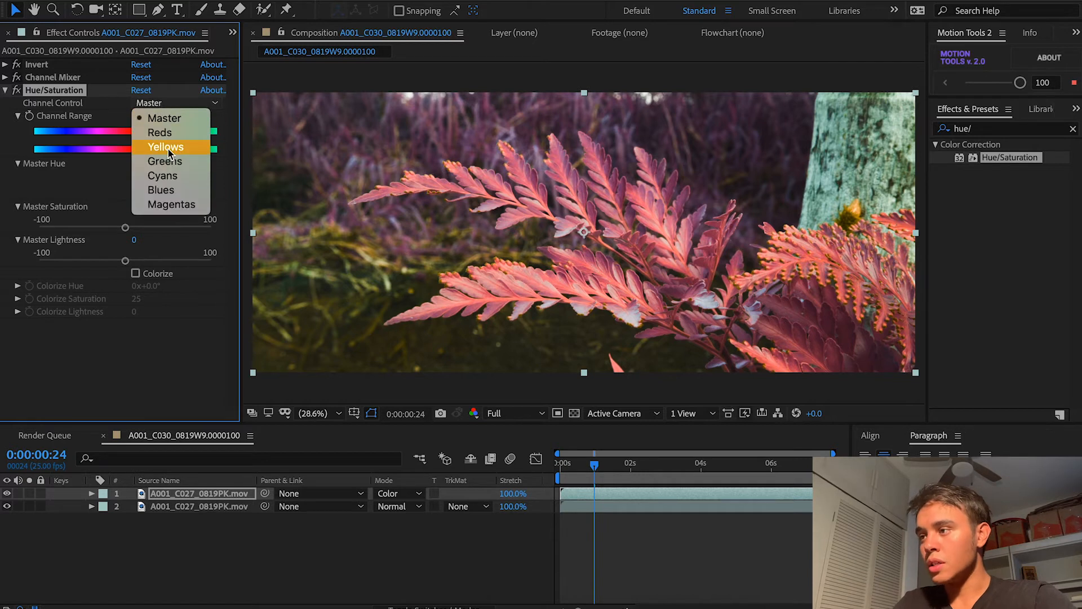
left_click(165, 147)
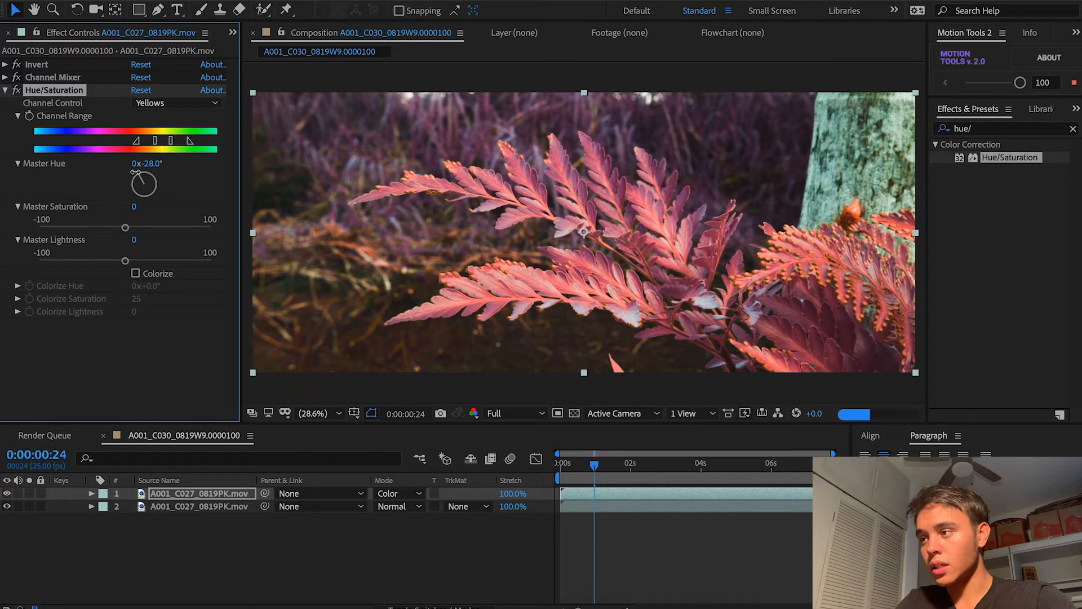
left_click_drag(143, 183, 147, 180)
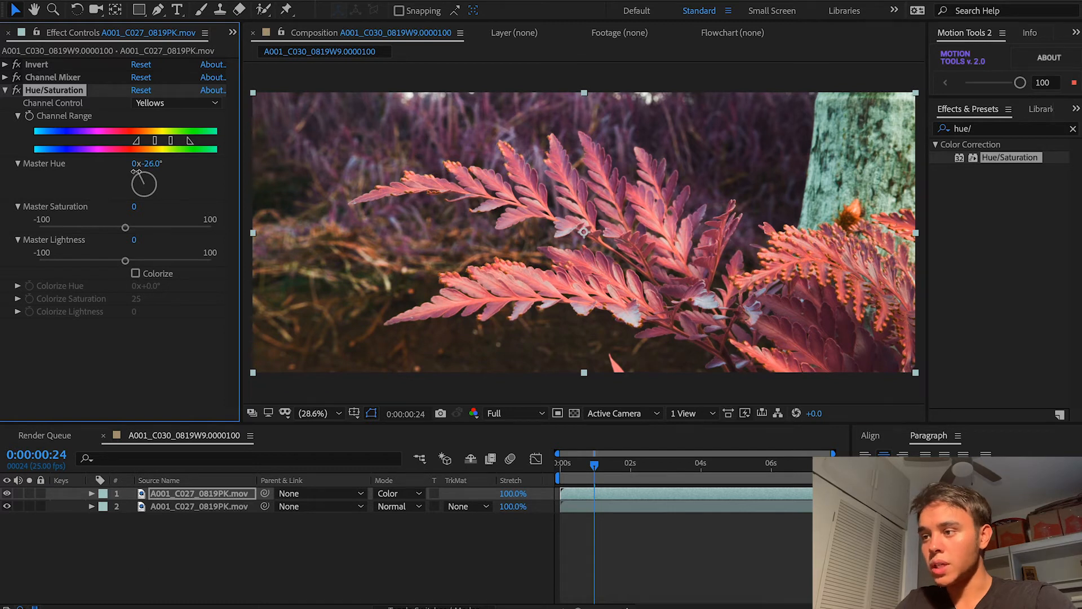
Step: Shift the Cyans hue to about -47
left_click(176, 102)
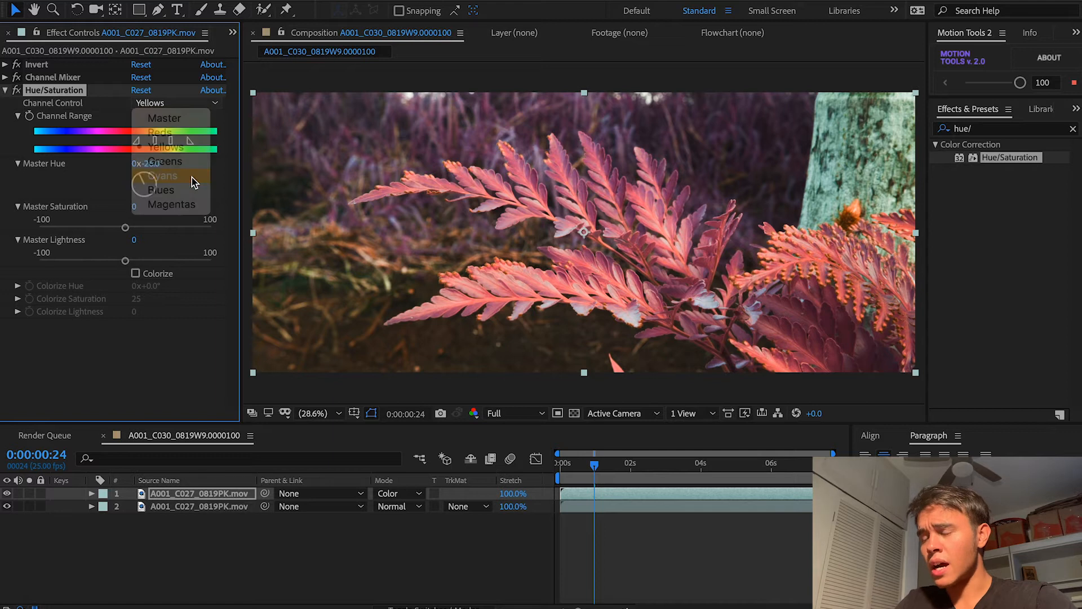
left_click(163, 175)
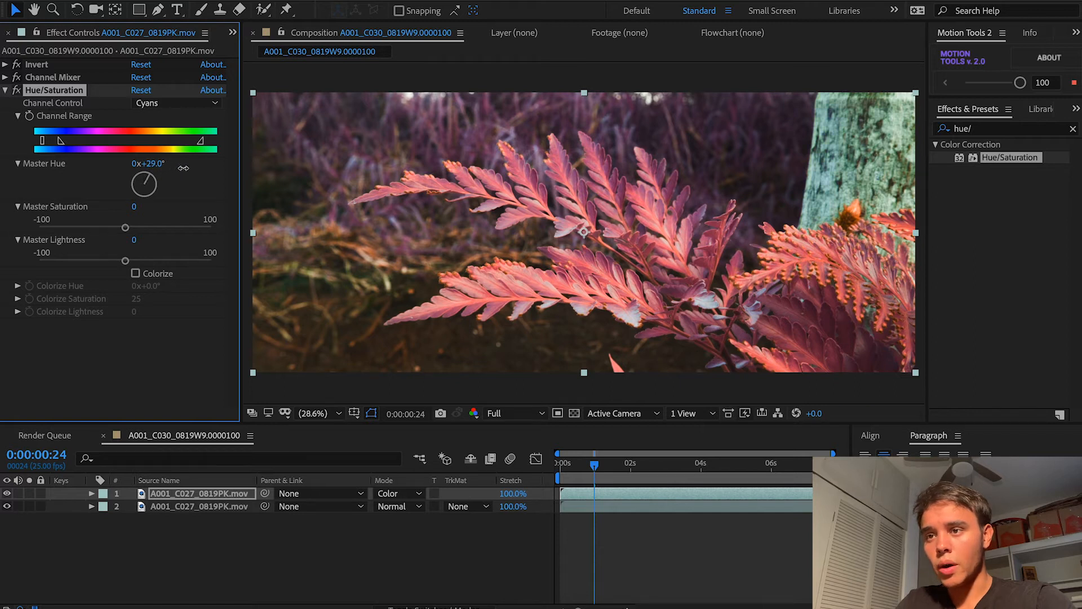
left_click_drag(143, 182, 134, 186)
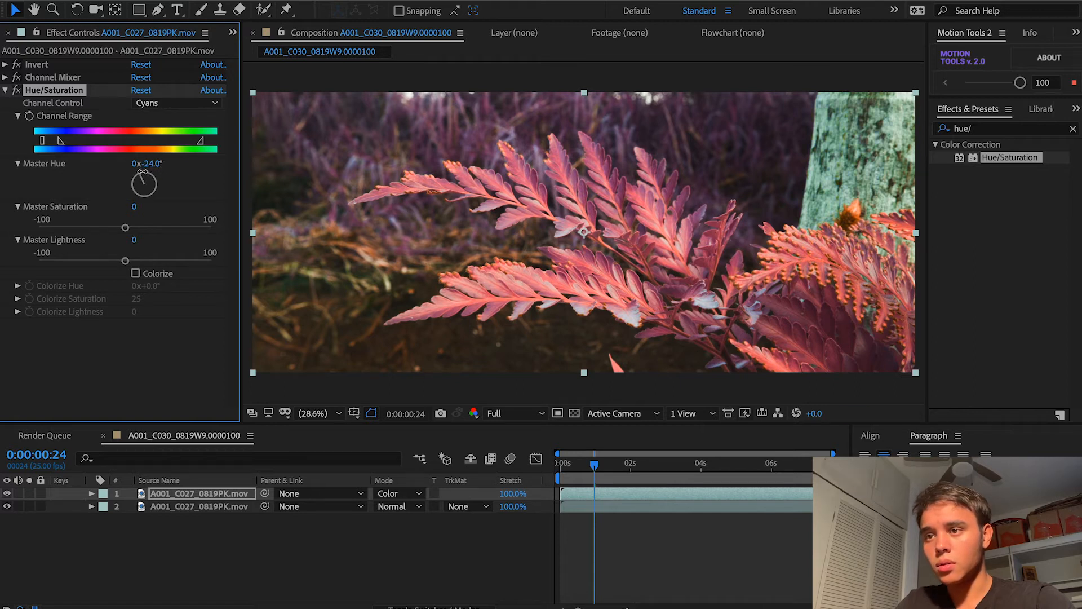
left_click_drag(143, 183, 137, 172)
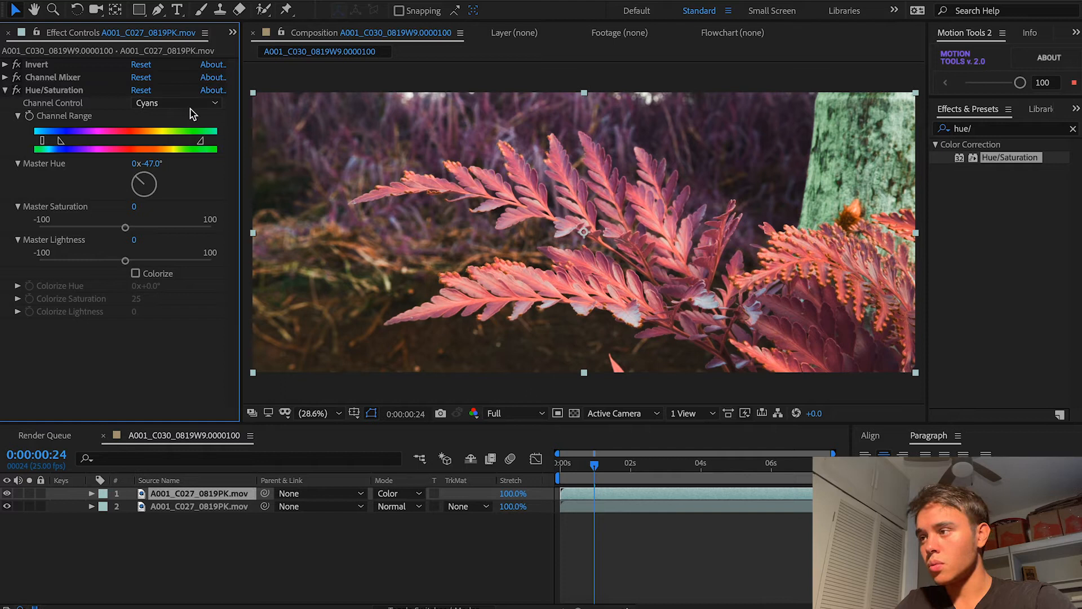
Step: Shift the Greens hue to about -75
left_click(176, 103)
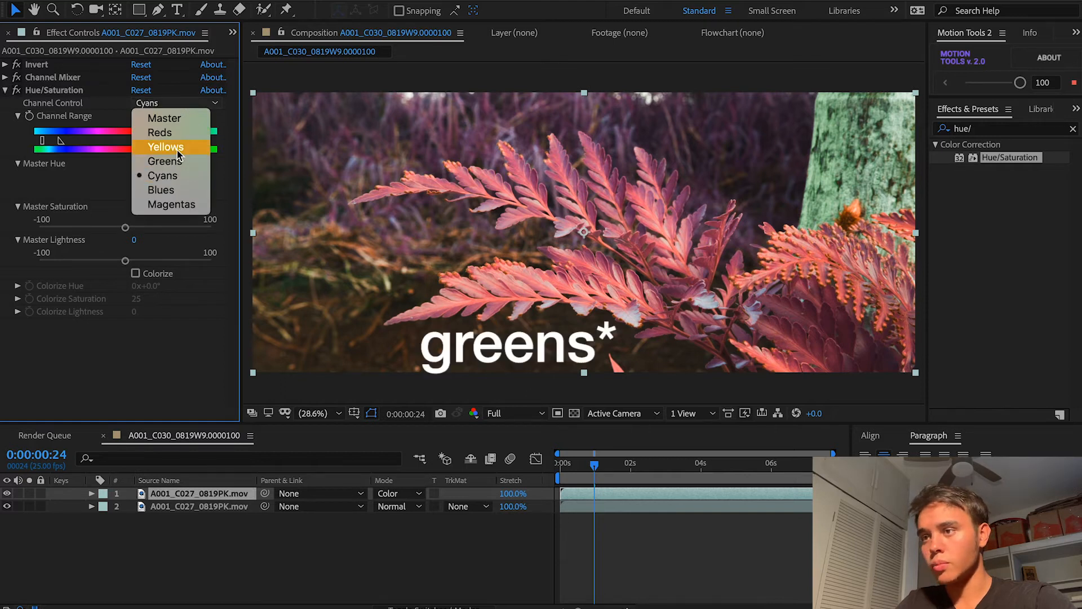
left_click(163, 161)
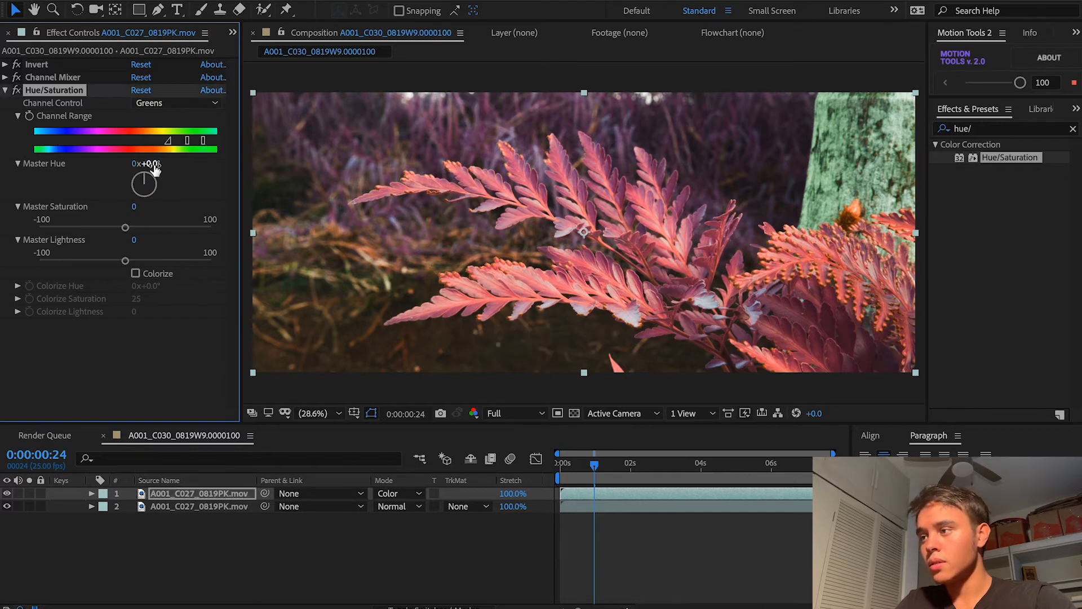
left_click_drag(143, 183, 107, 173)
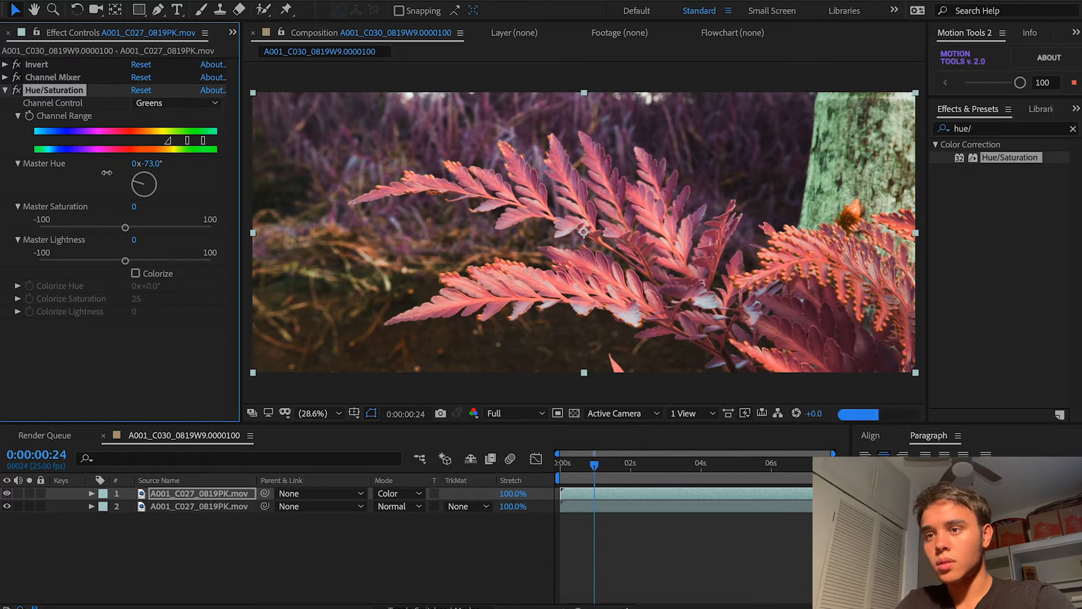
left_click_drag(143, 184, 142, 180)
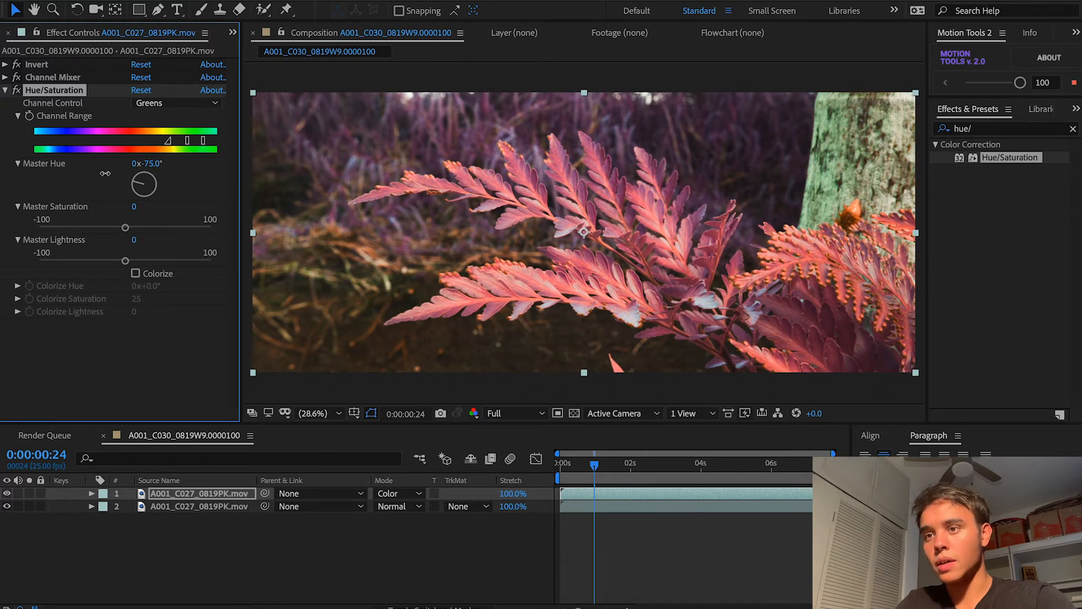
Step: Push the Cyans hue to -120 and collapse the Hue/Saturation effect
left_click(176, 103)
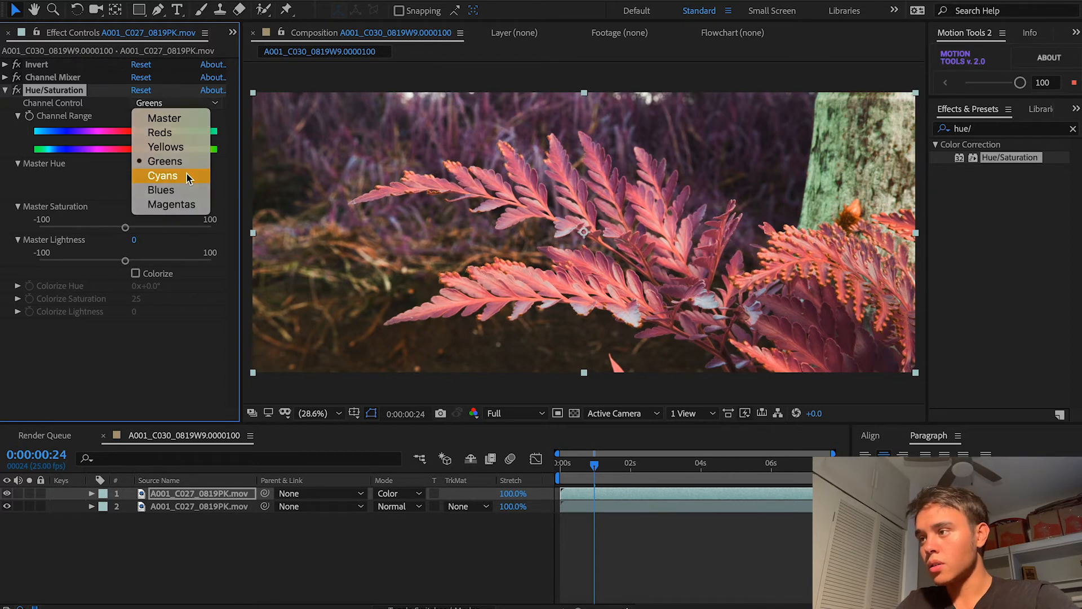
left_click(162, 176)
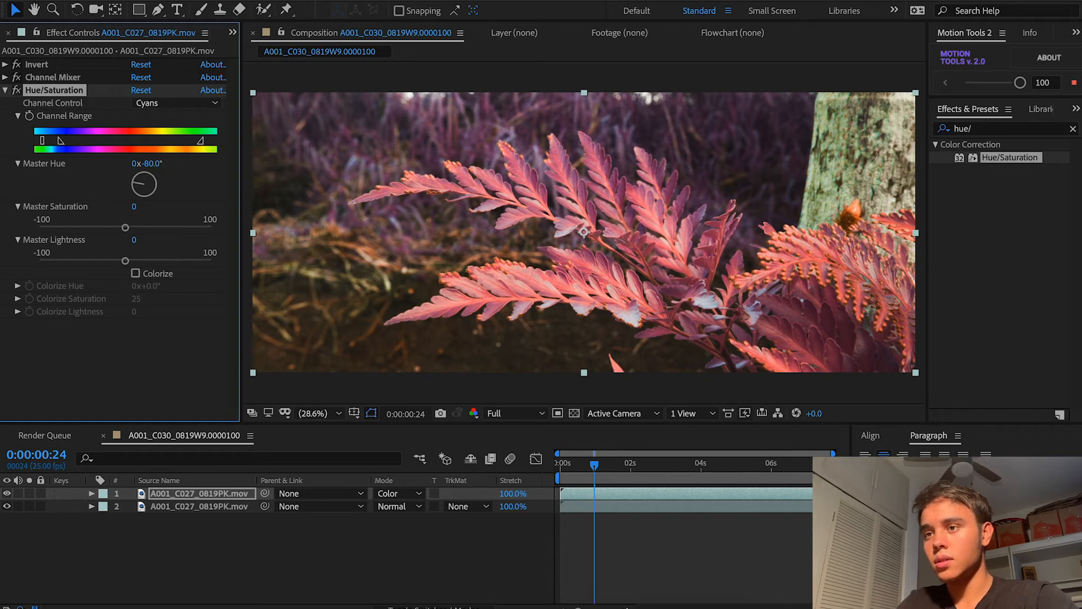
left_click(157, 164)
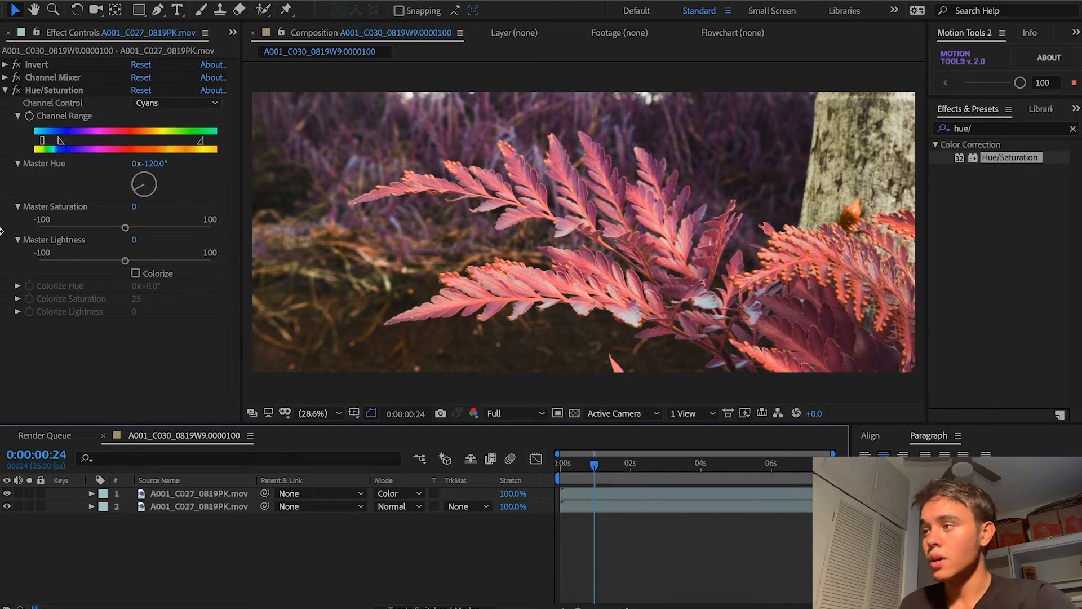
left_click(5, 90)
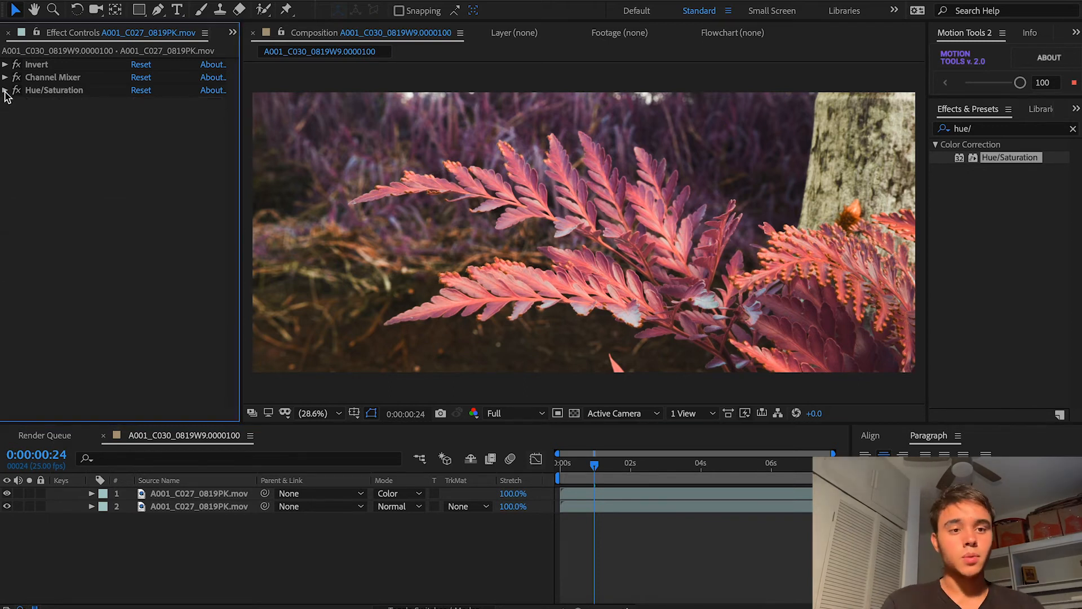